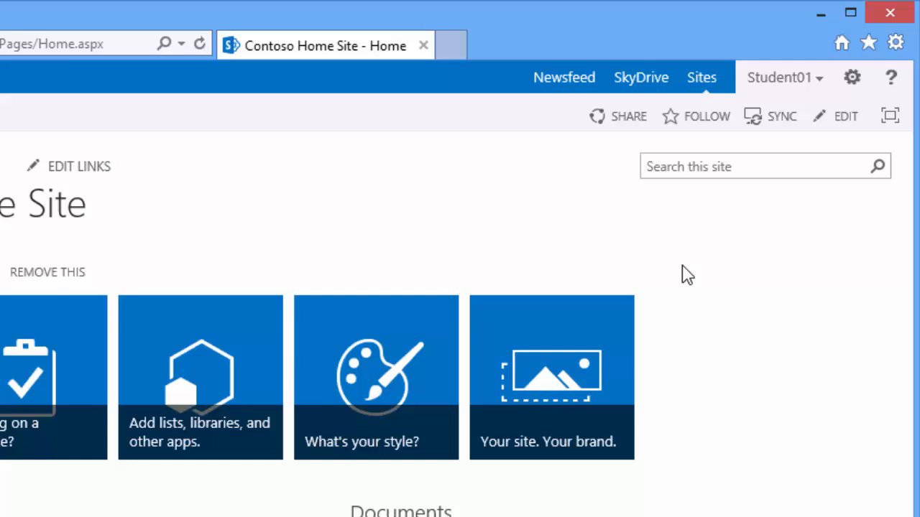
Open the site's Your Apps page and scroll down to the Contacts app
left_click(852, 77)
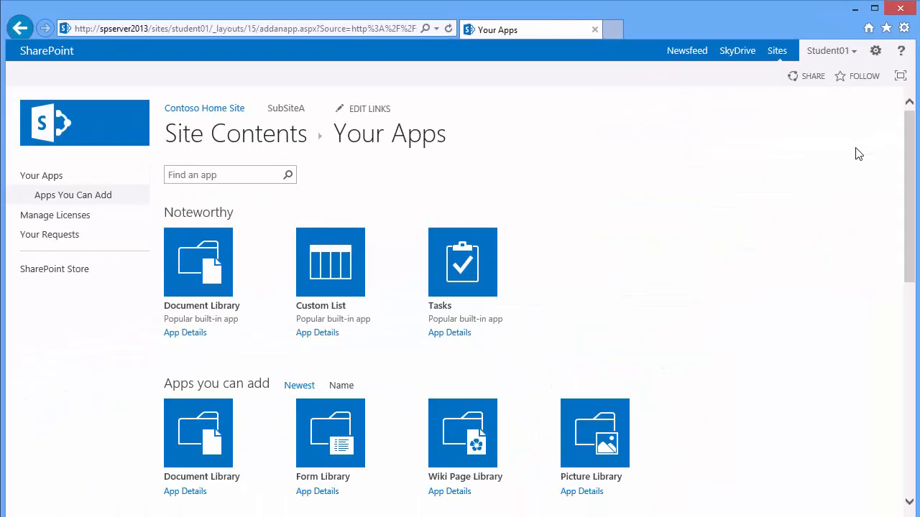
mouse_move(840, 177)
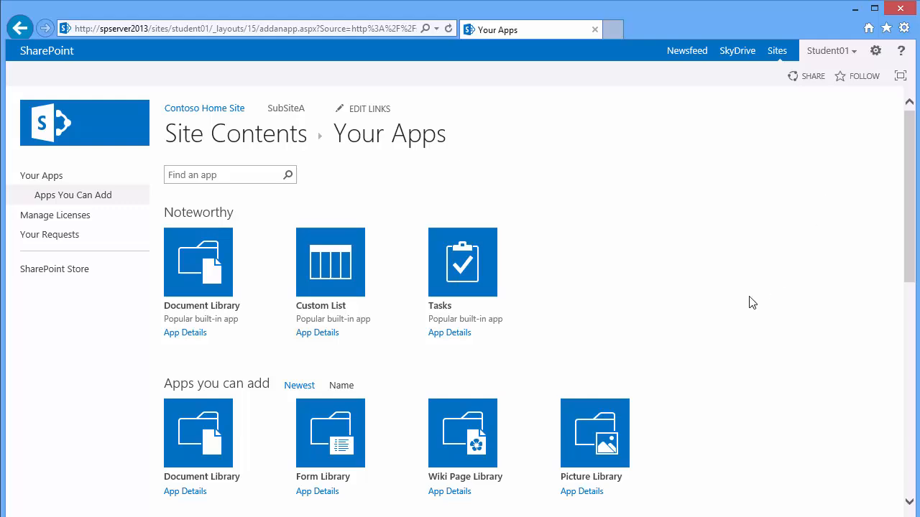
scroll("down", 3)
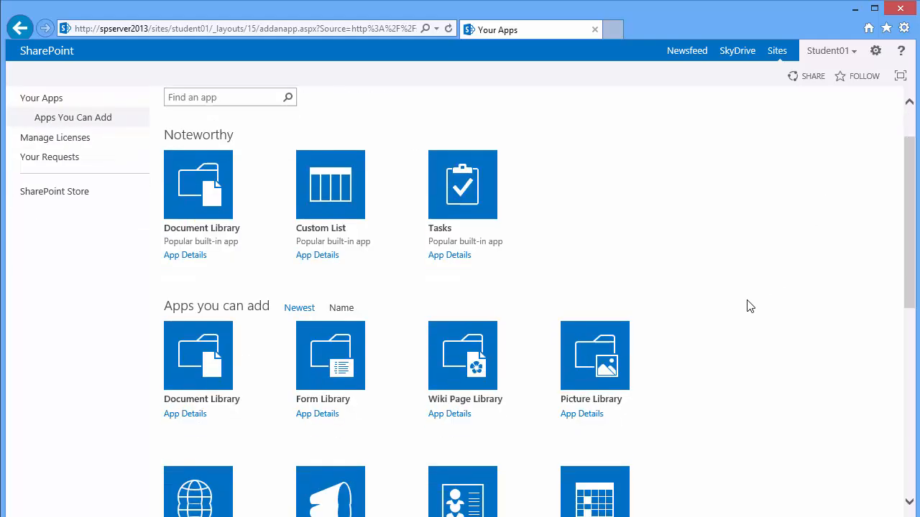
scroll("down", 3)
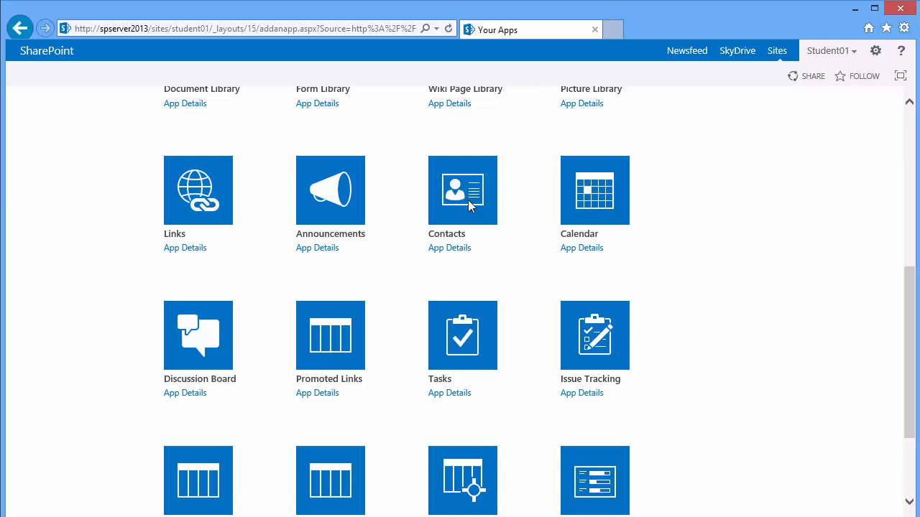
Create a Contacts list named 'contacts' with description 'Use to store shared contacts...'
left_click(462, 190)
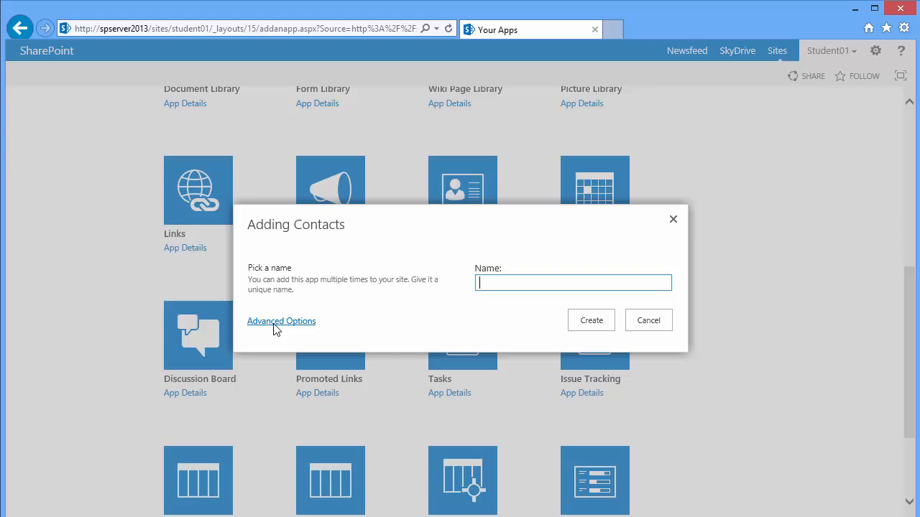
left_click(281, 321)
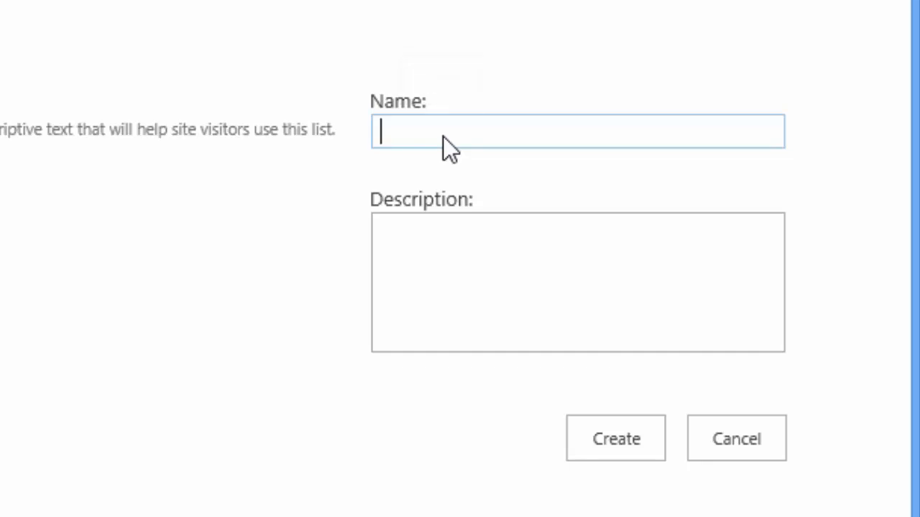
type("contacts")
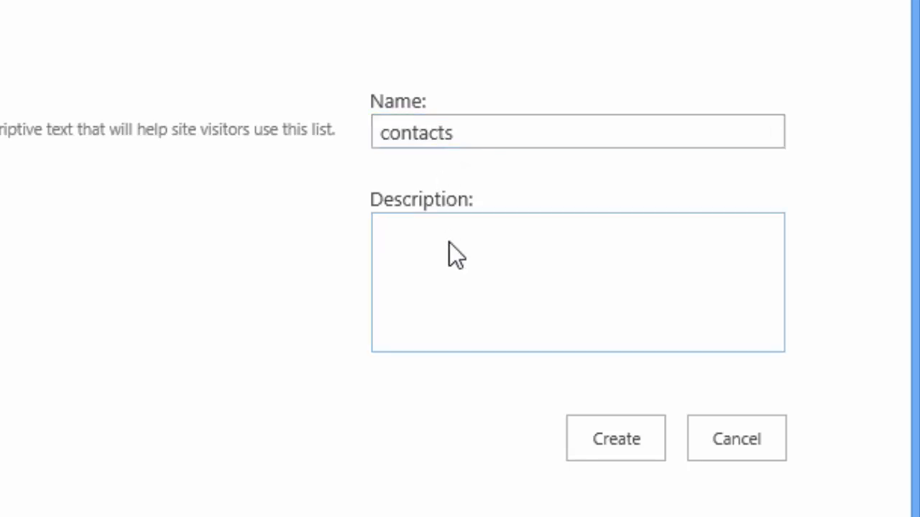
type("Use")
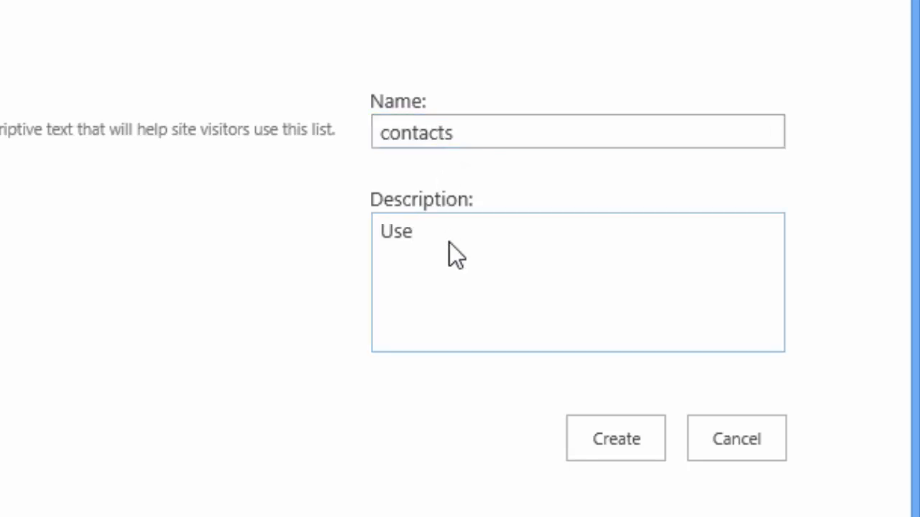
type("to stor")
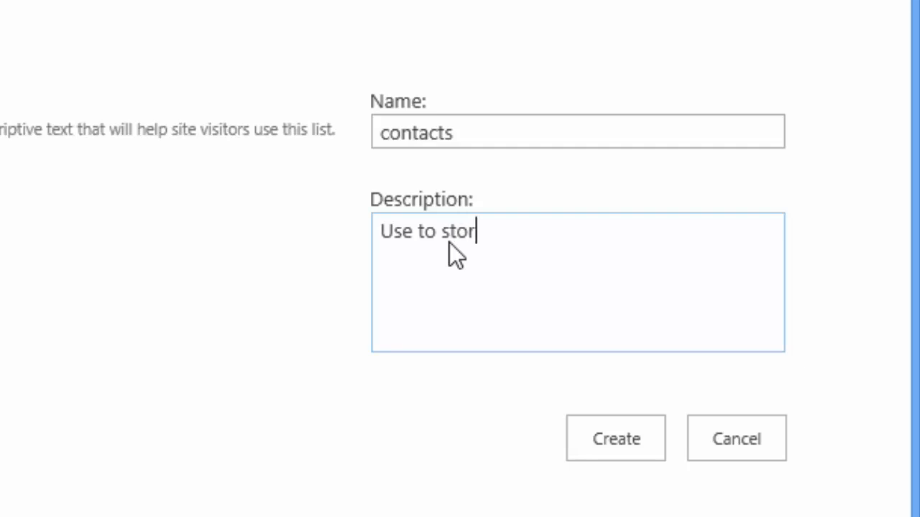
type("e shar")
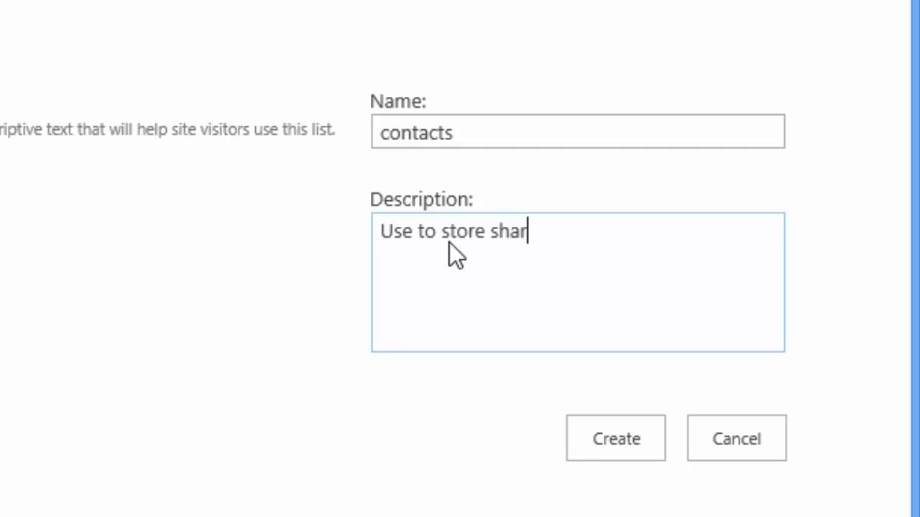
type("ed conta")
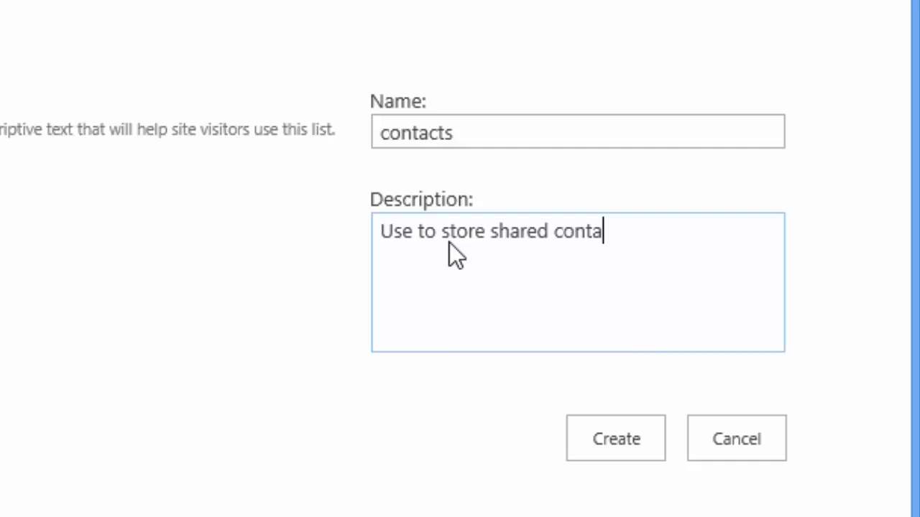
type("cts...")
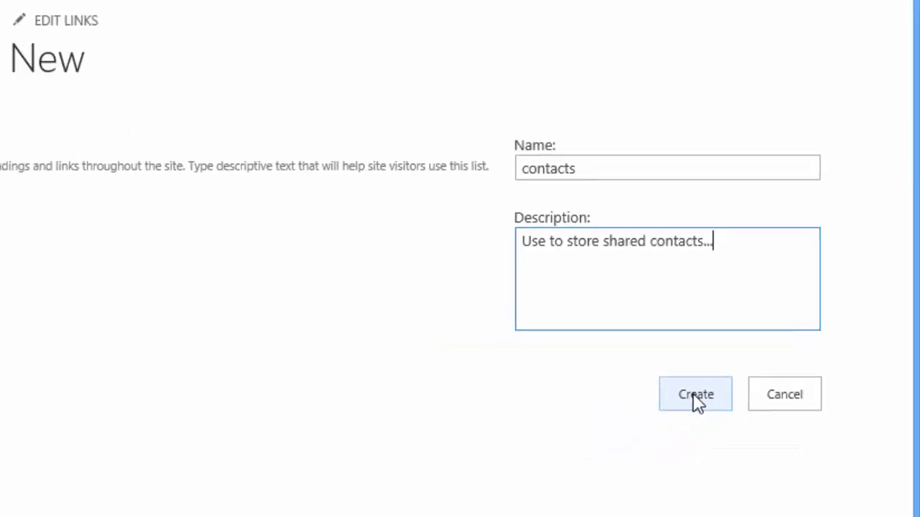
left_click(695, 394)
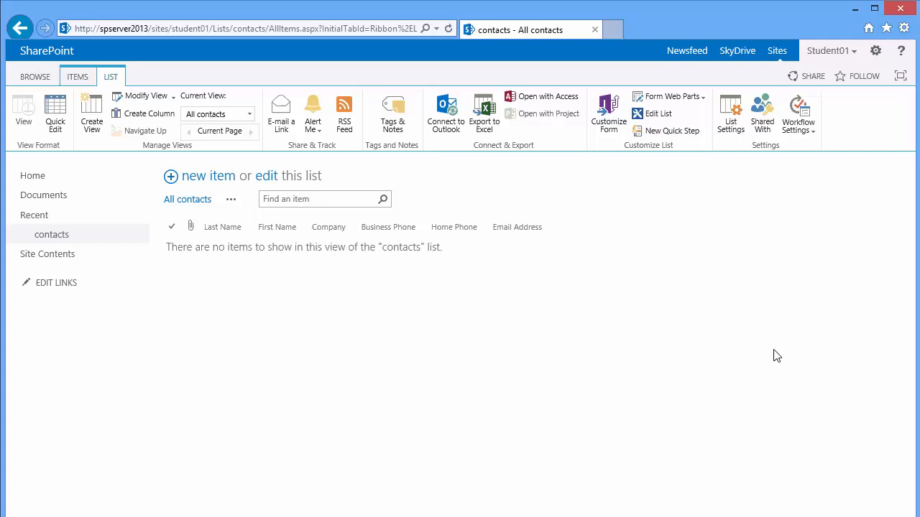
mouse_move(495, 334)
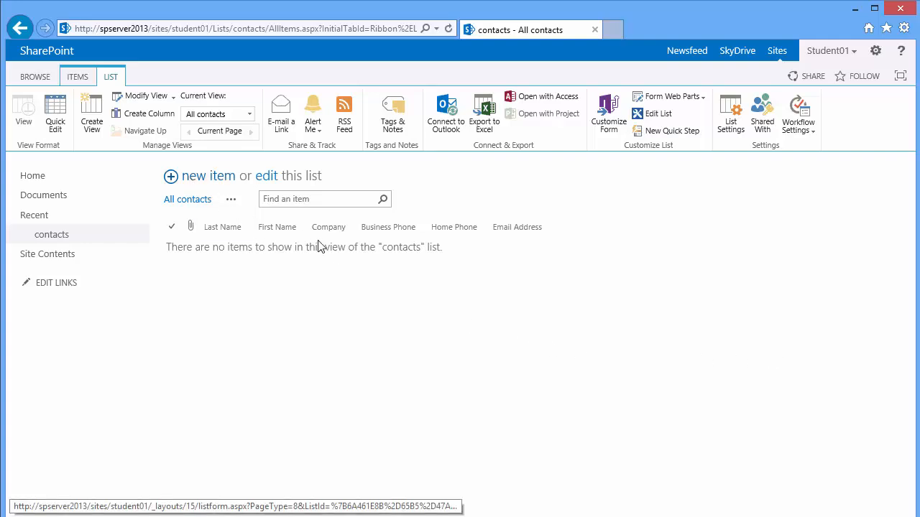
Add and save a new contact with Last Name Smith and First Name Joe
left_click(208, 175)
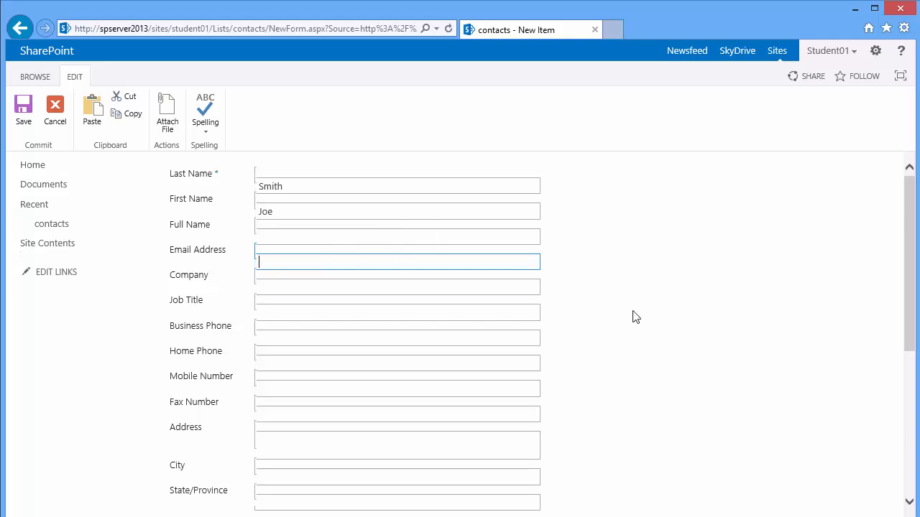
scroll("down", 3)
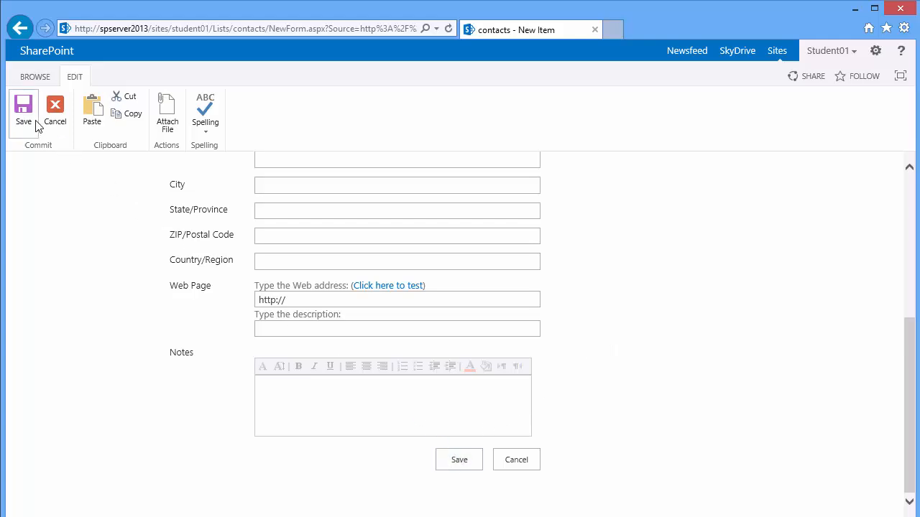
mouse_move(23, 111)
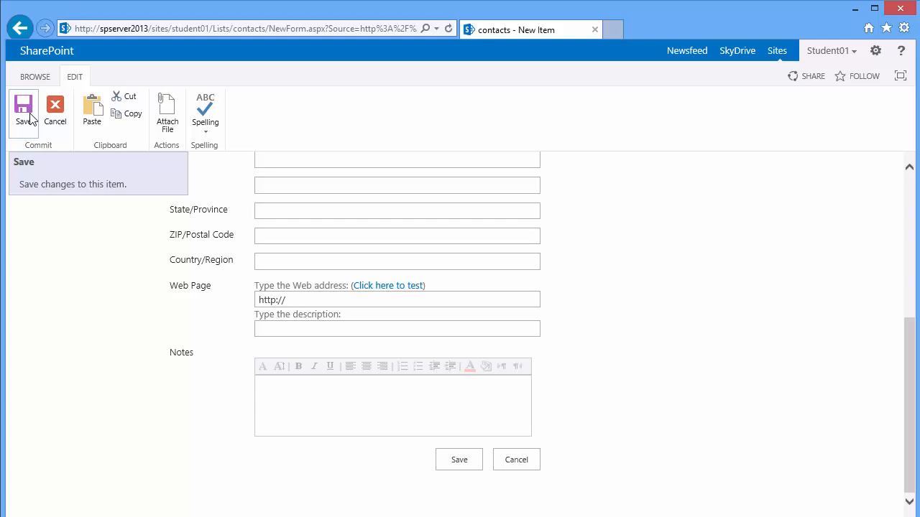
left_click(24, 111)
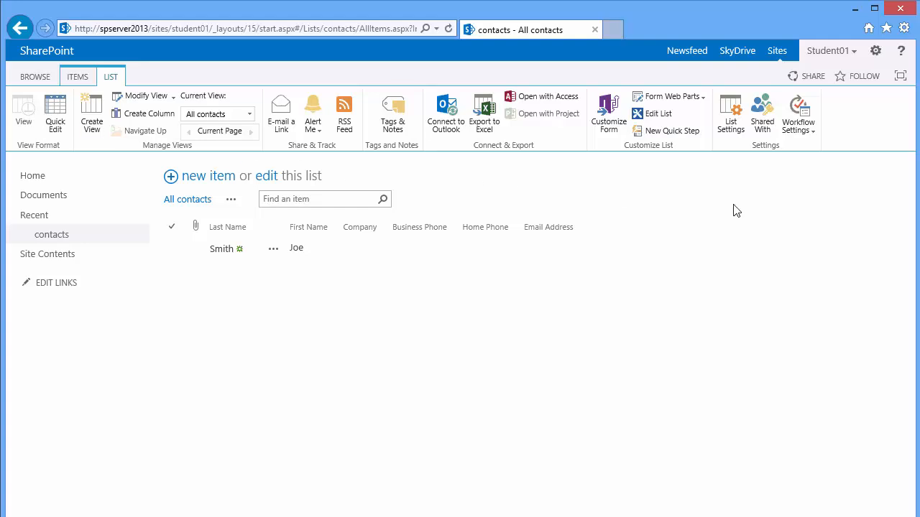
mouse_move(730, 112)
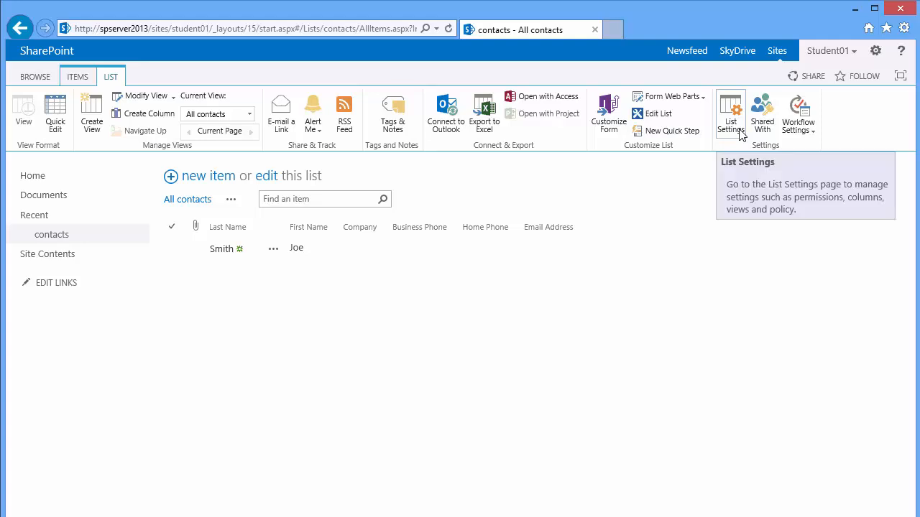
mouse_move(762, 115)
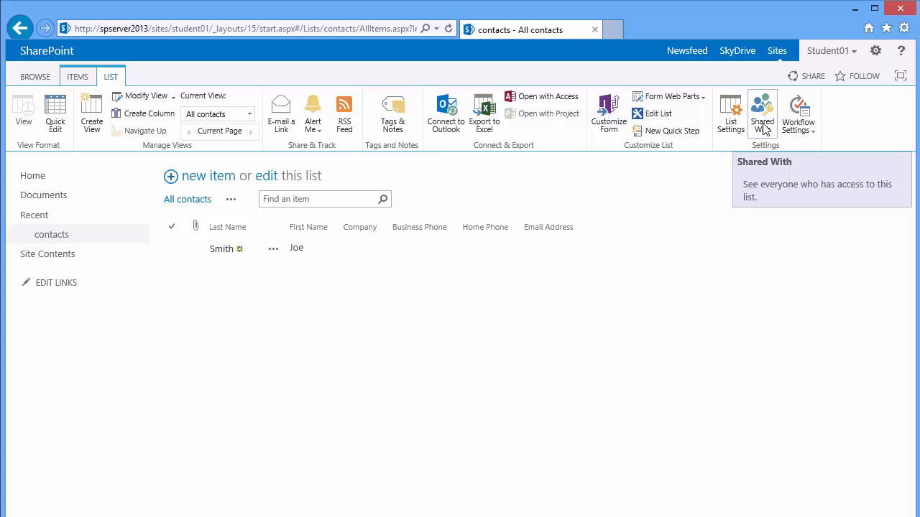
mouse_move(731, 115)
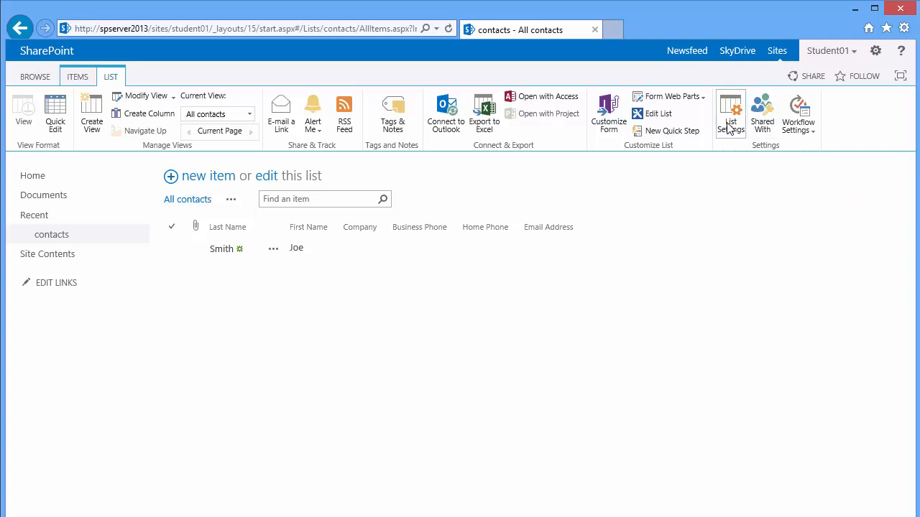
Open List Settings for the contacts list from the LIST ribbon
left_click(730, 115)
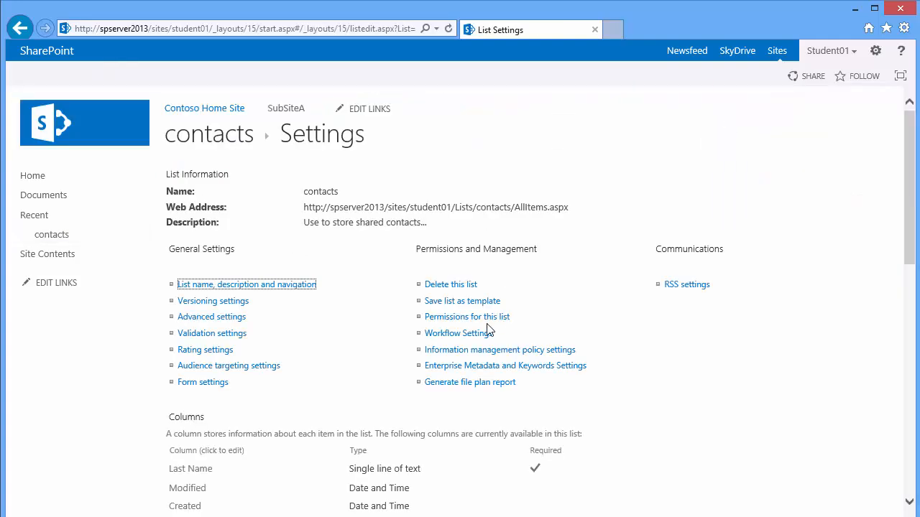
mouse_move(467, 316)
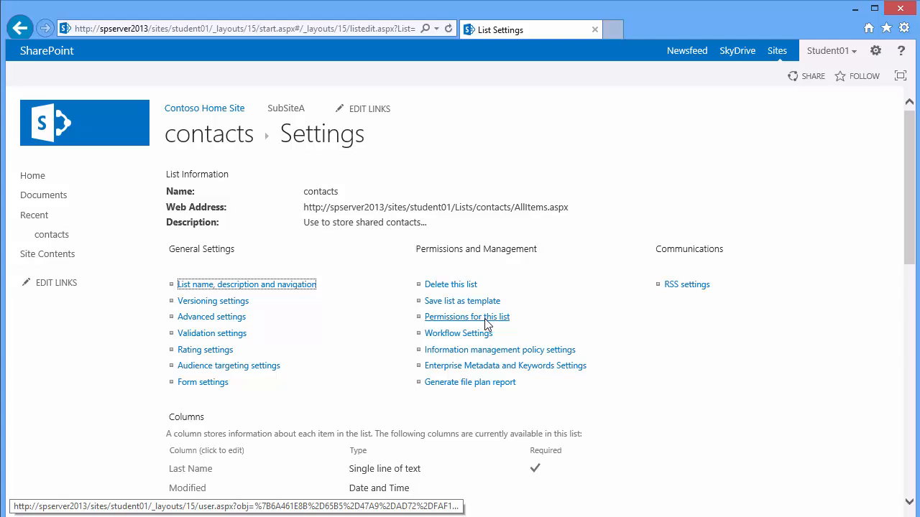
Open 'Permissions for this list' under Permissions and Management
left_click(467, 316)
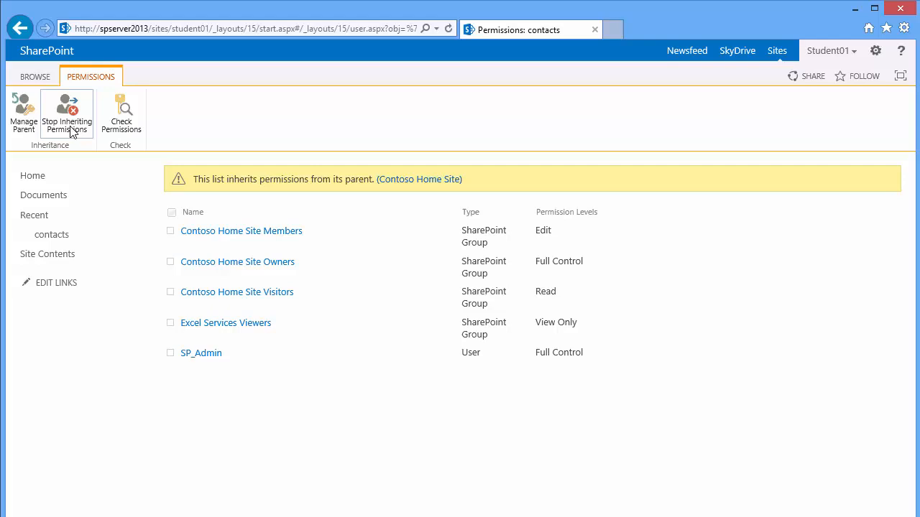
mouse_move(66, 115)
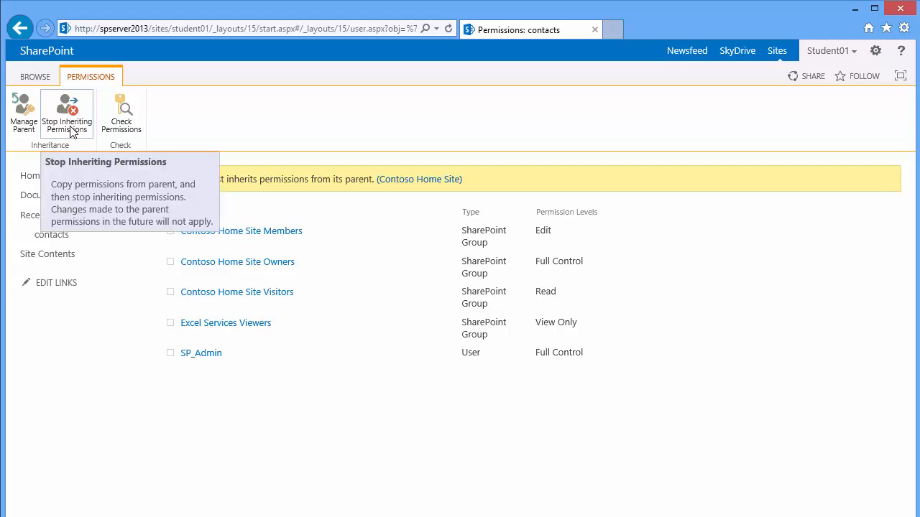
Stop inheriting permissions from Contoso Home Site and confirm
left_click(67, 115)
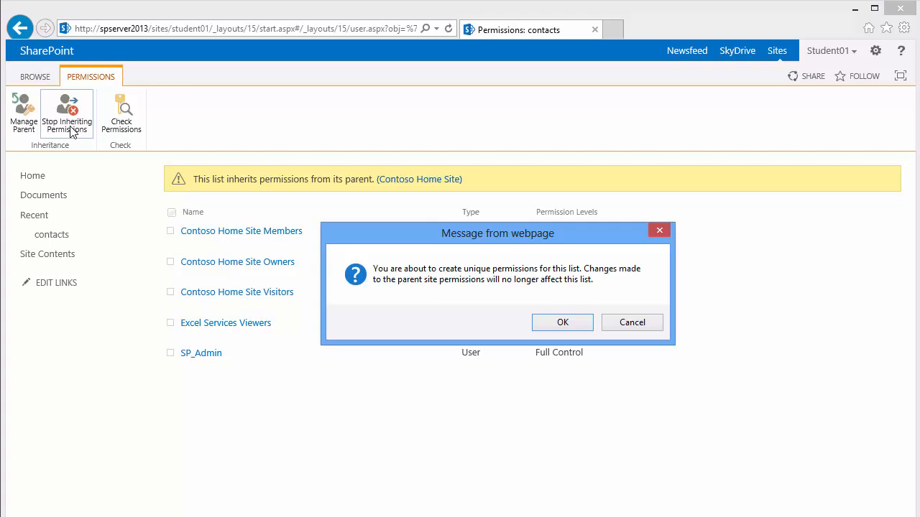
mouse_move(563, 310)
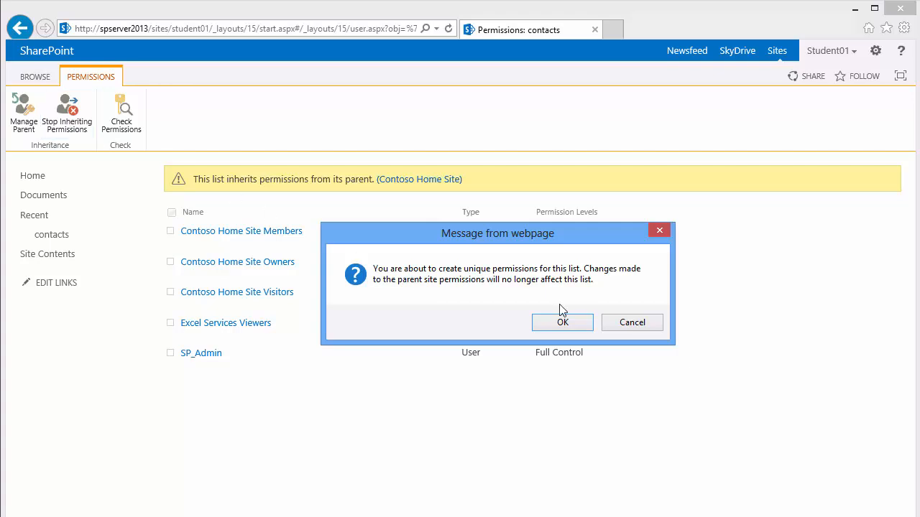
left_click(562, 321)
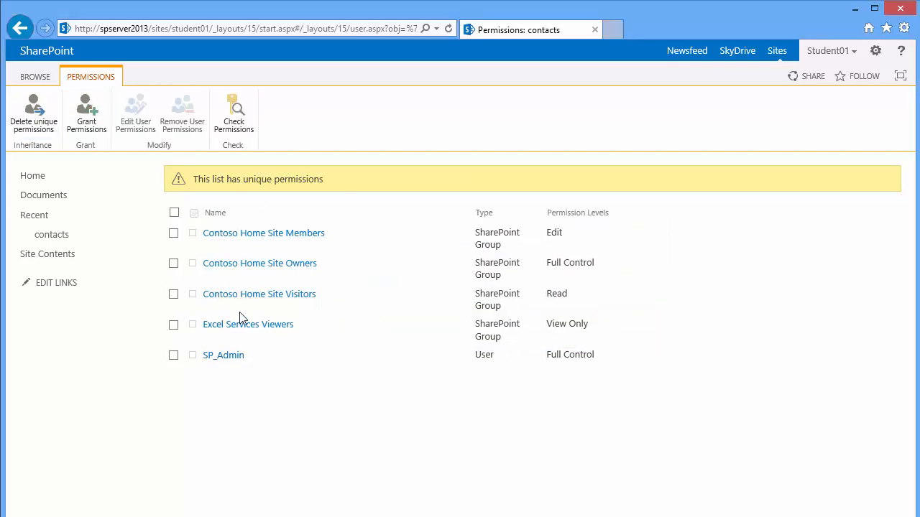
Remove user permissions for Contoso Home Site Visitors and Excel Services Viewers
left_click(173, 294)
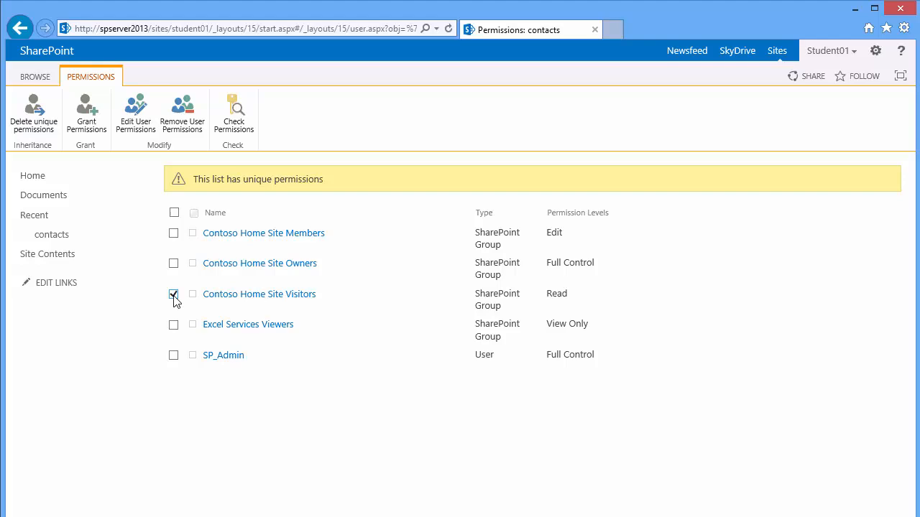
left_click(173, 324)
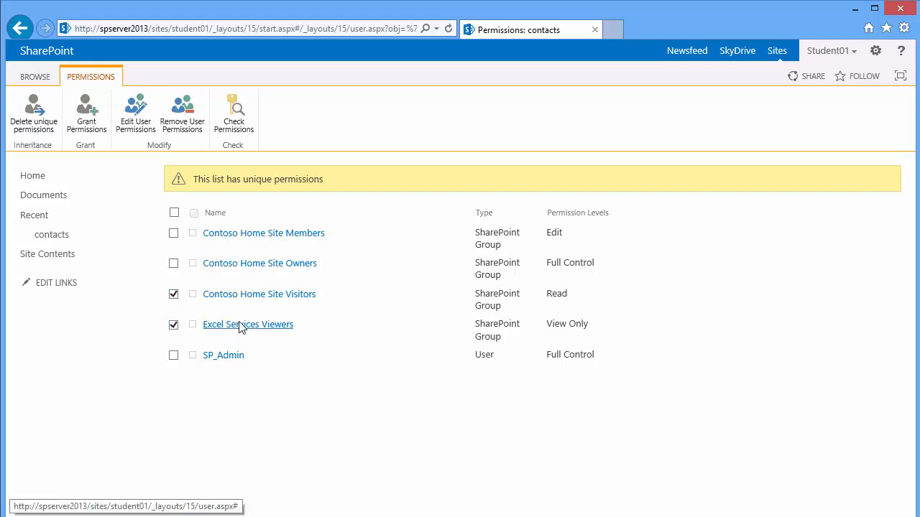
mouse_move(238, 312)
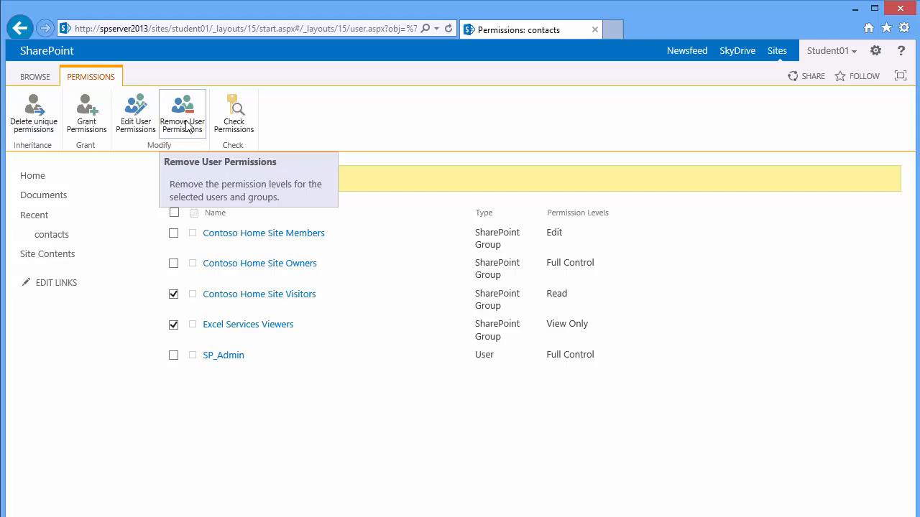
left_click(182, 115)
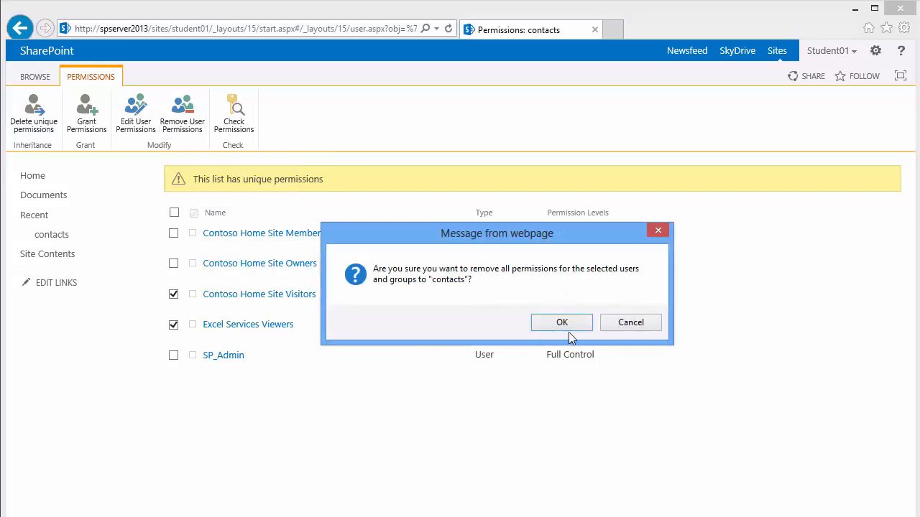
left_click(562, 322)
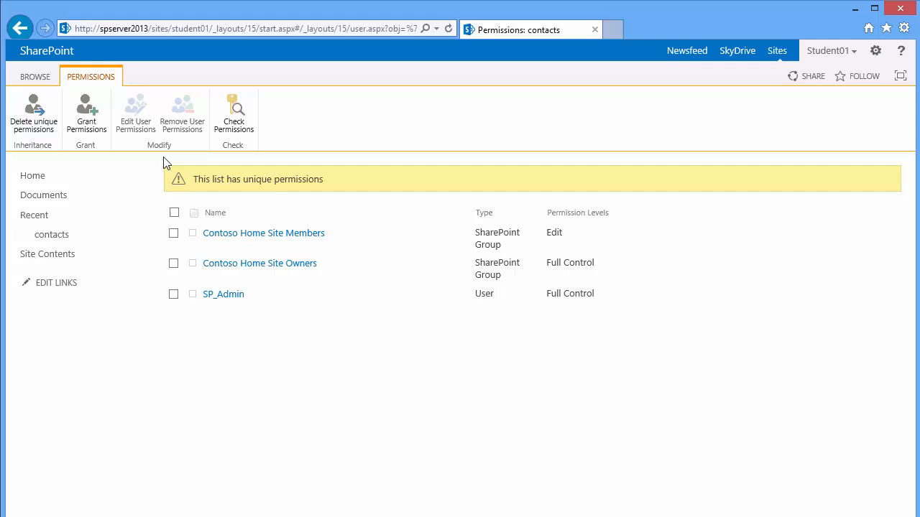
mouse_move(85, 114)
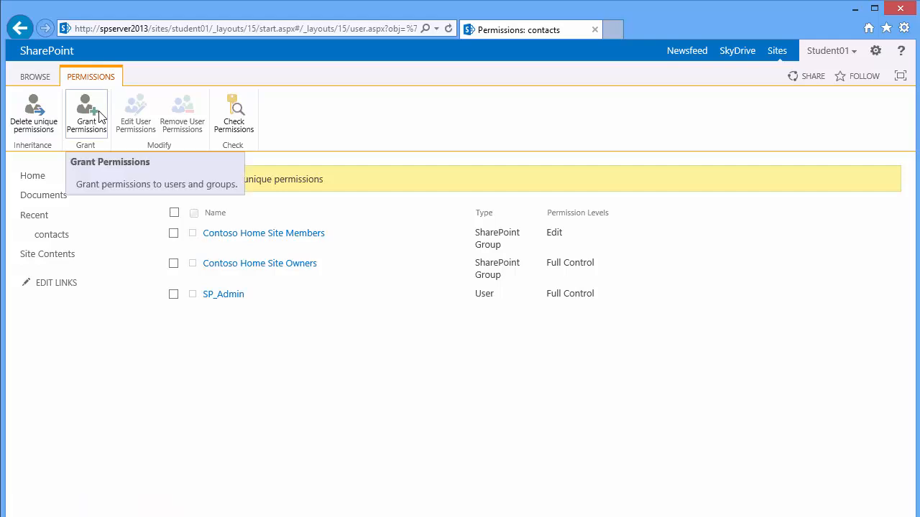
left_click(85, 115)
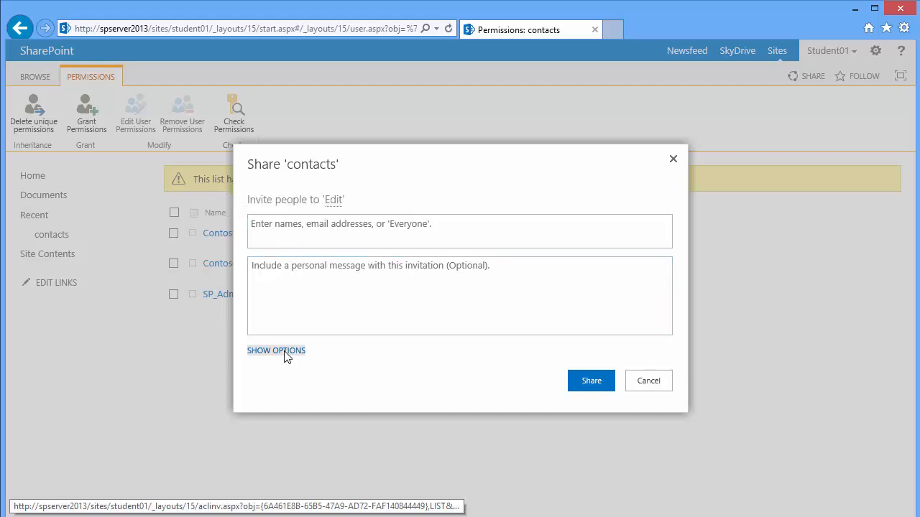
left_click(276, 351)
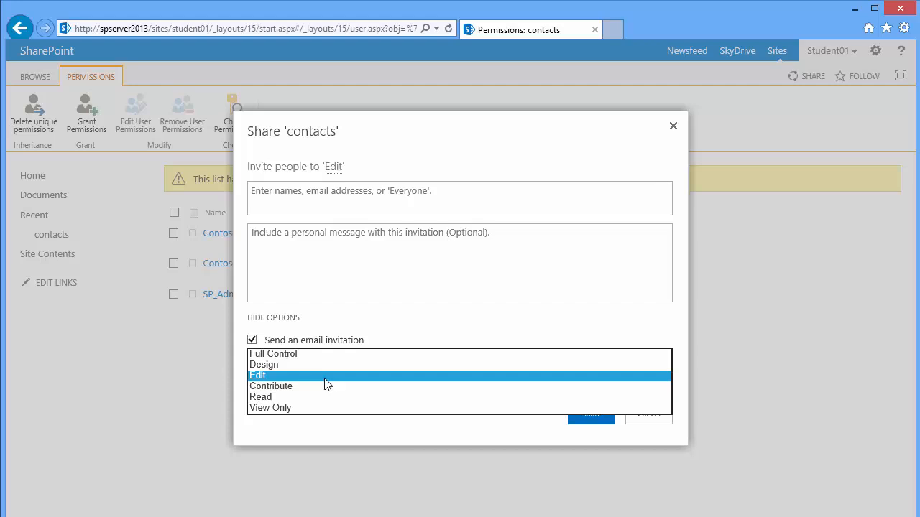
left_click(257, 375)
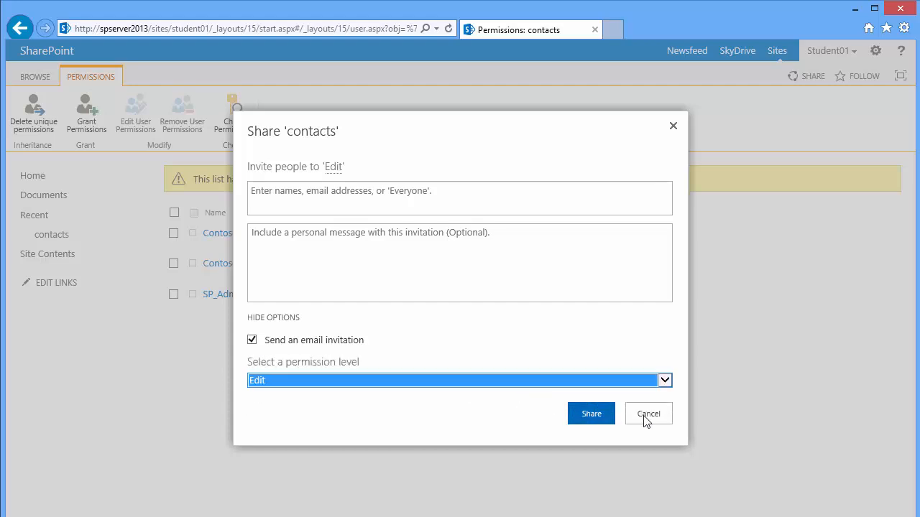
left_click(647, 413)
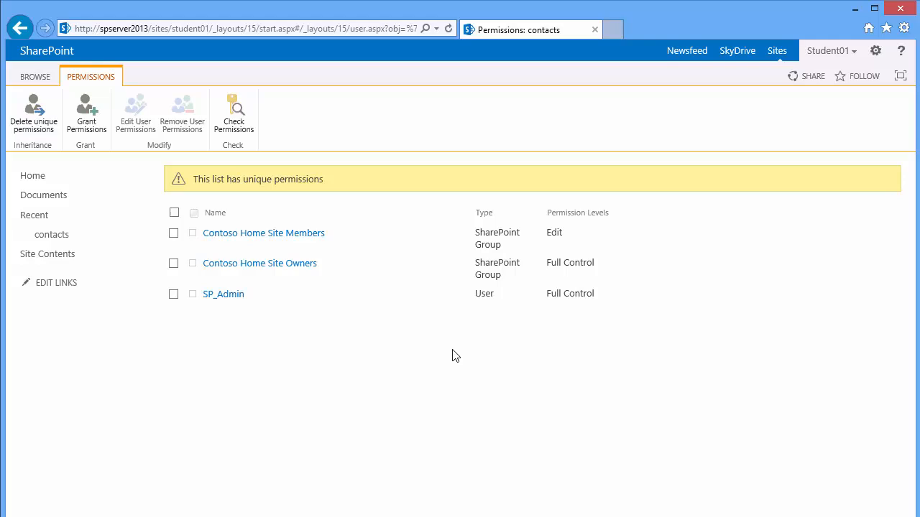
mouse_move(420, 353)
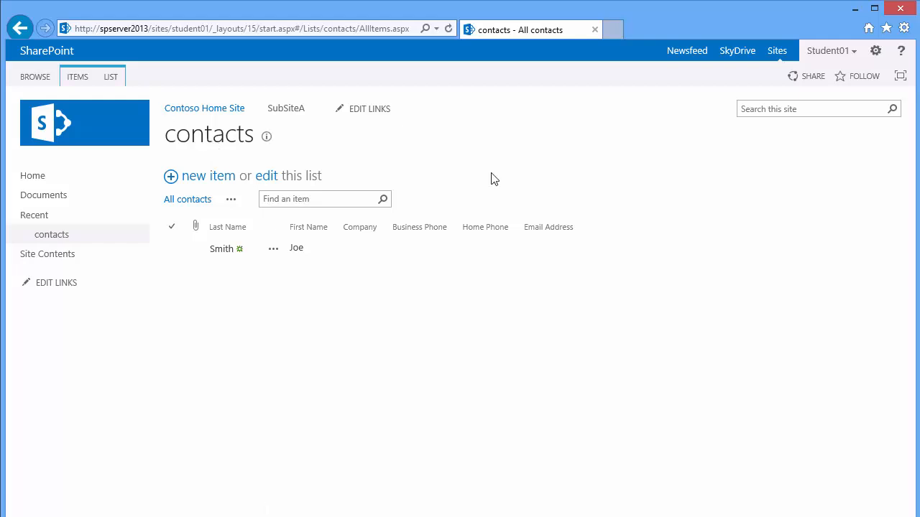
Start Connect to Outlook from the contacts list's LIST tab
left_click(110, 77)
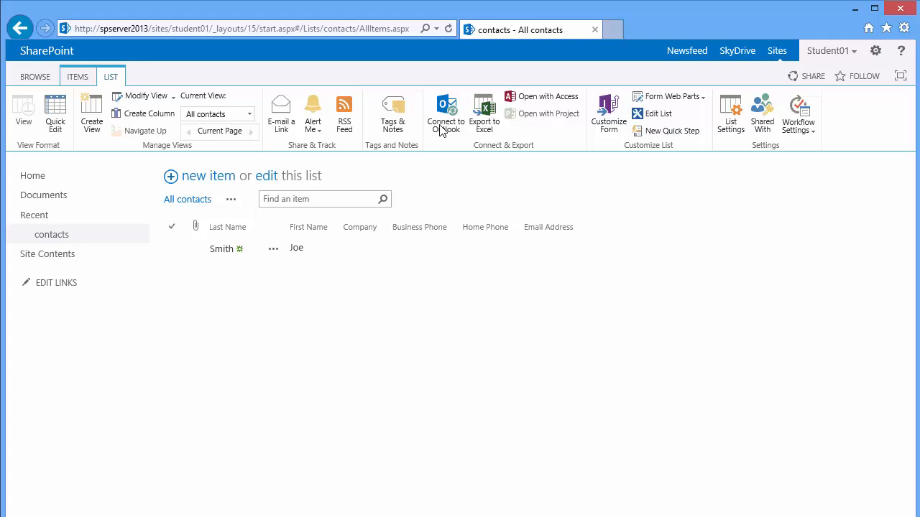
mouse_move(446, 112)
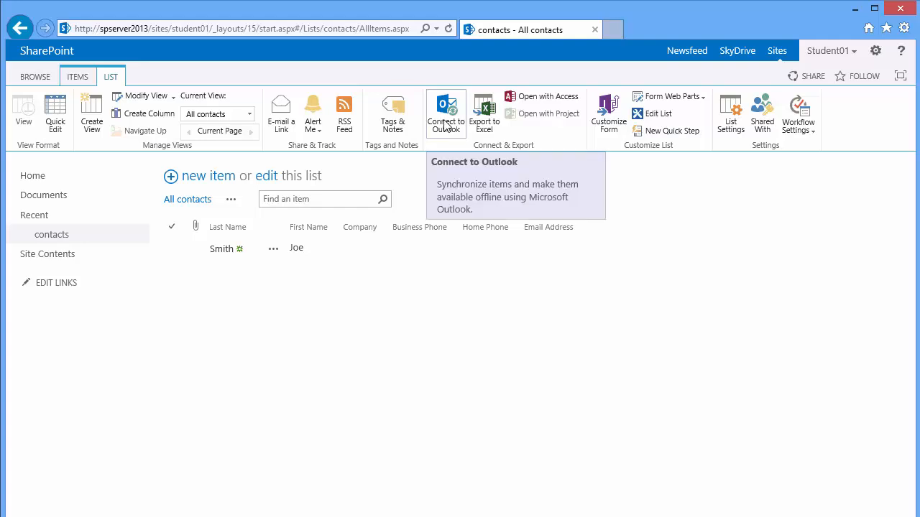
left_click(445, 114)
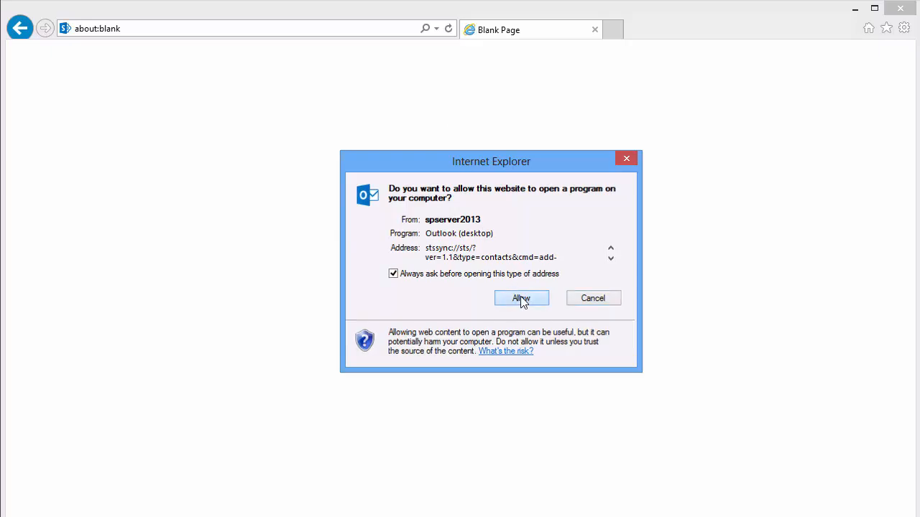
Allow Internet Explorer to open Outlook
left_click(521, 299)
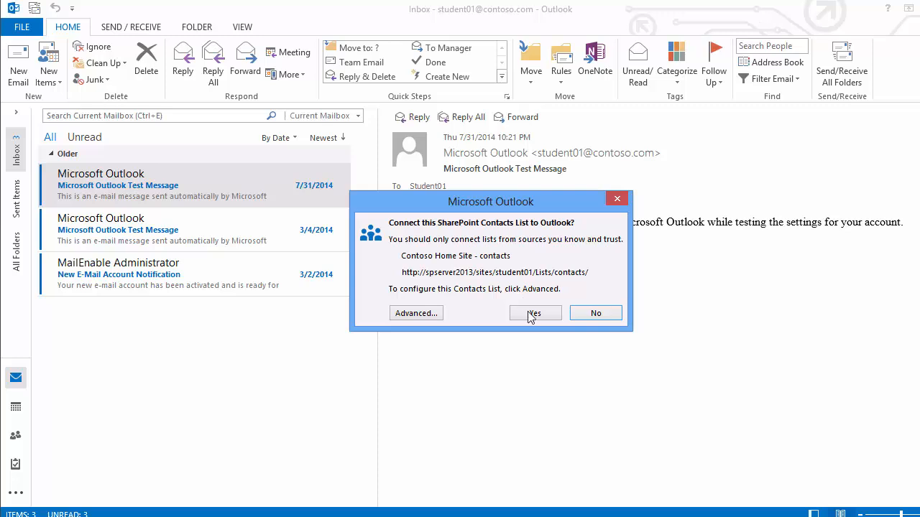
Confirm connecting the Contoso Home Site contacts list to Outlook
left_click(535, 313)
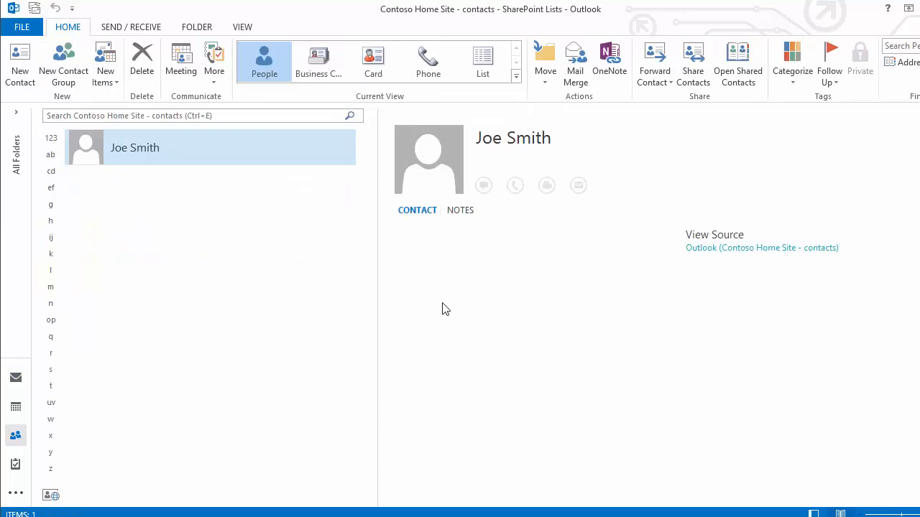
mouse_move(443, 307)
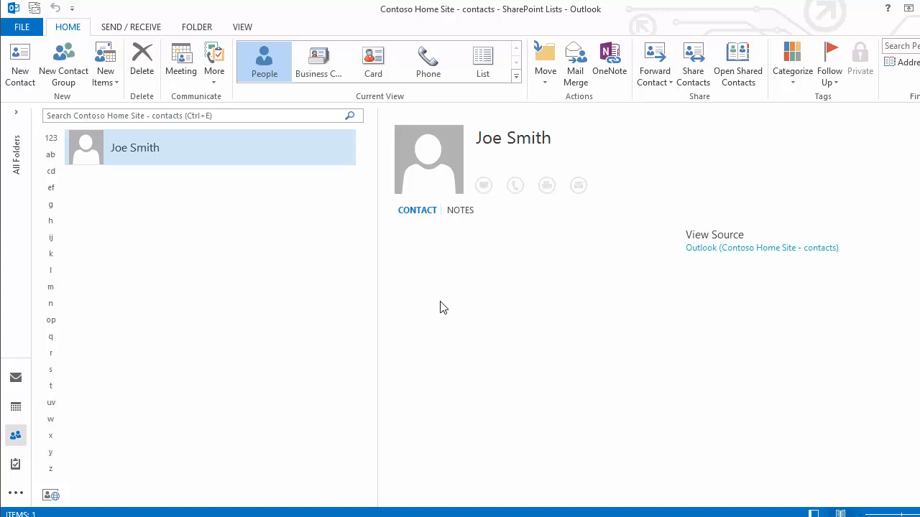
mouse_move(427, 226)
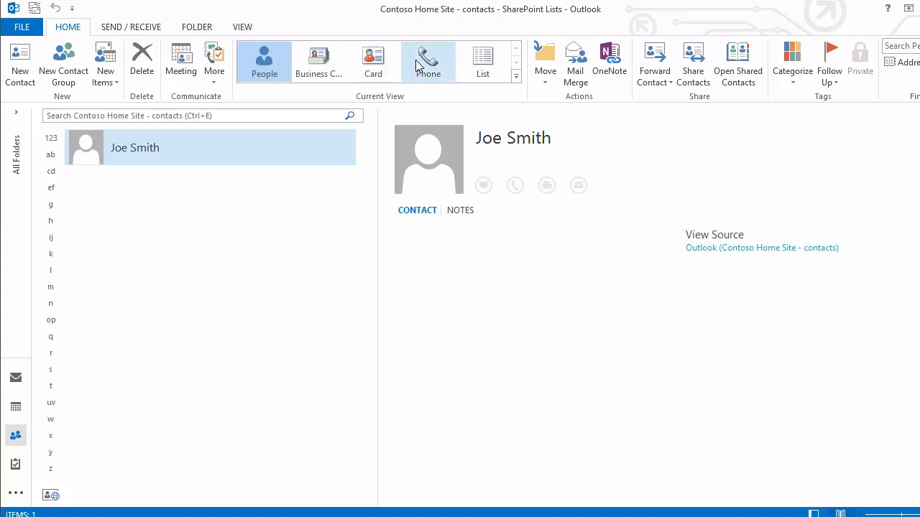
left_click(427, 61)
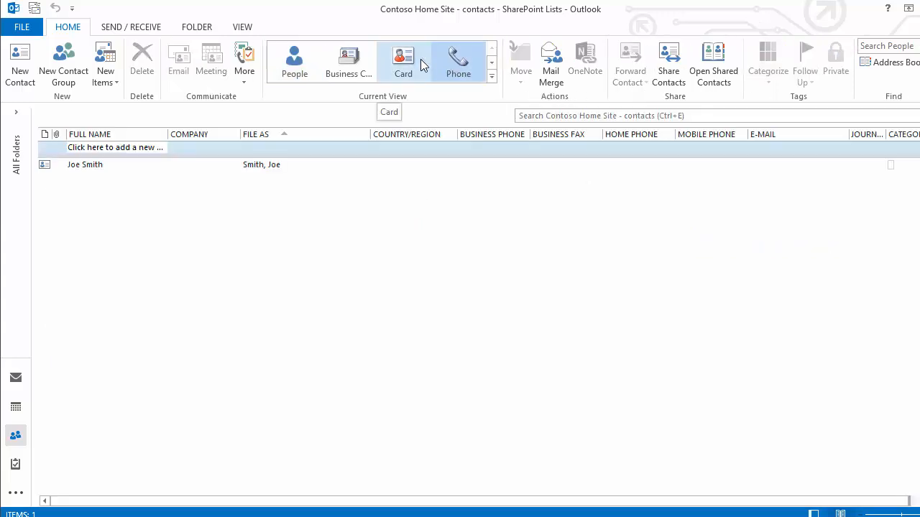
left_click(458, 61)
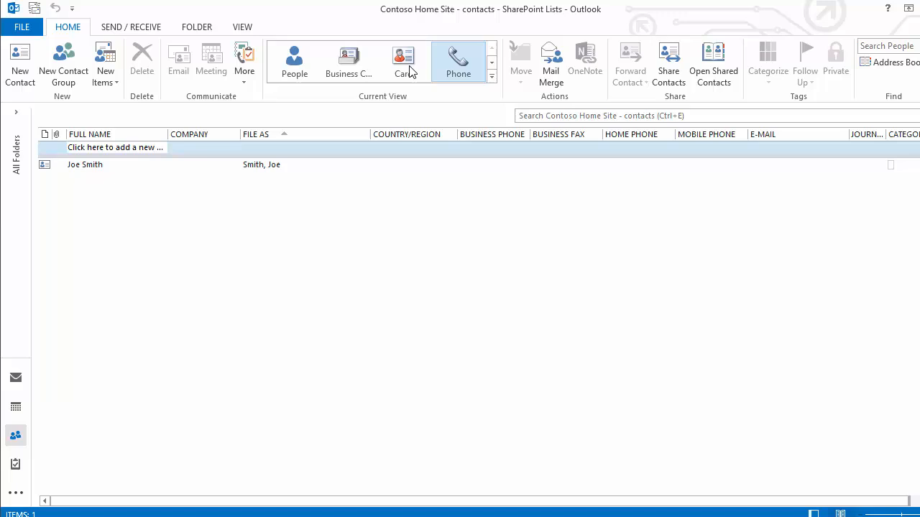
left_click(403, 61)
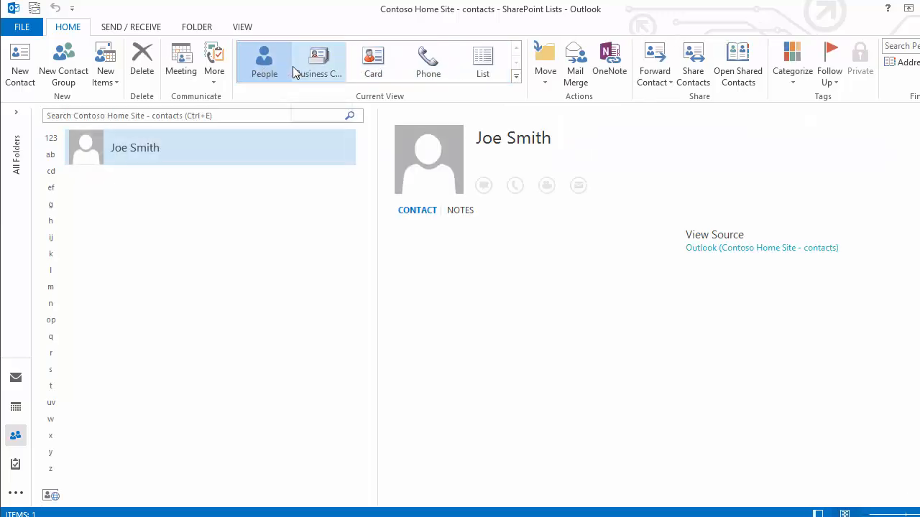
mouse_move(318, 61)
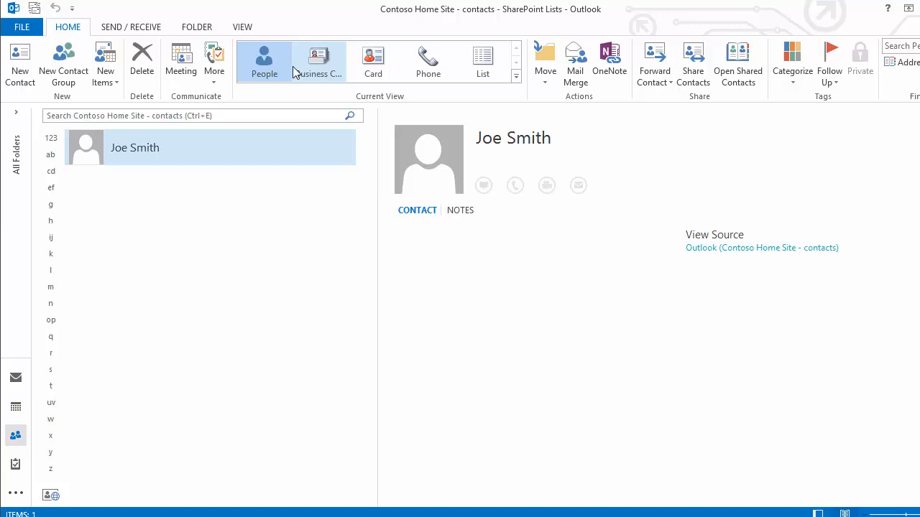
left_click(264, 61)
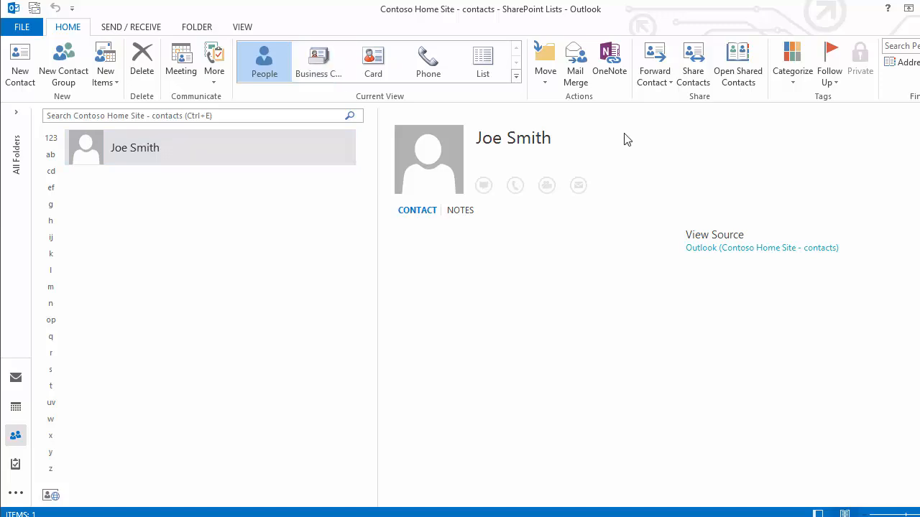